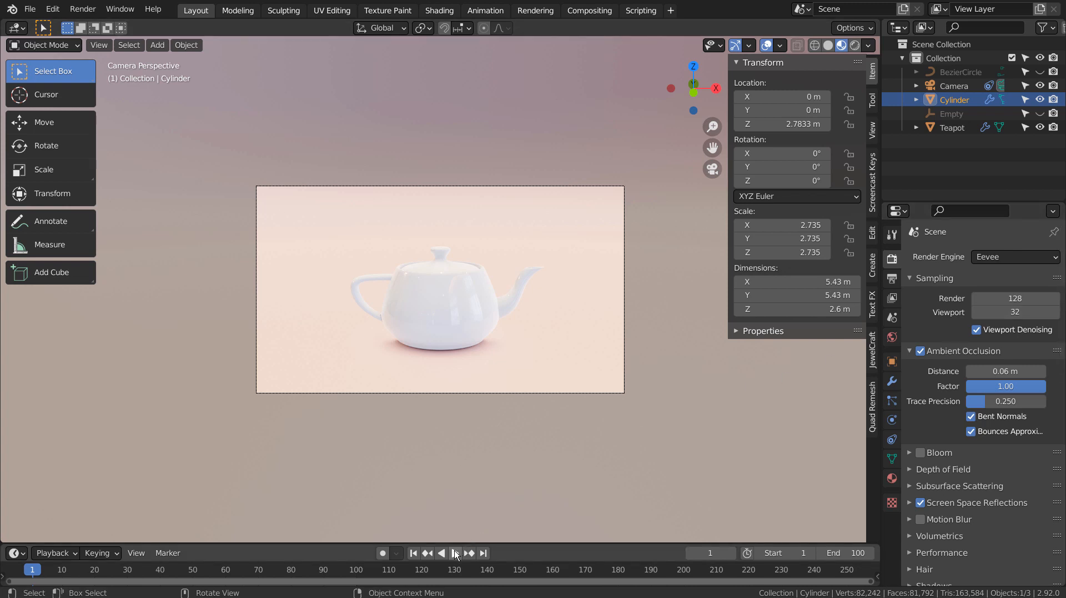
- Play the camera's orbit animation around the teapot
{"action": "left_click", "coordinate": [455, 552]}
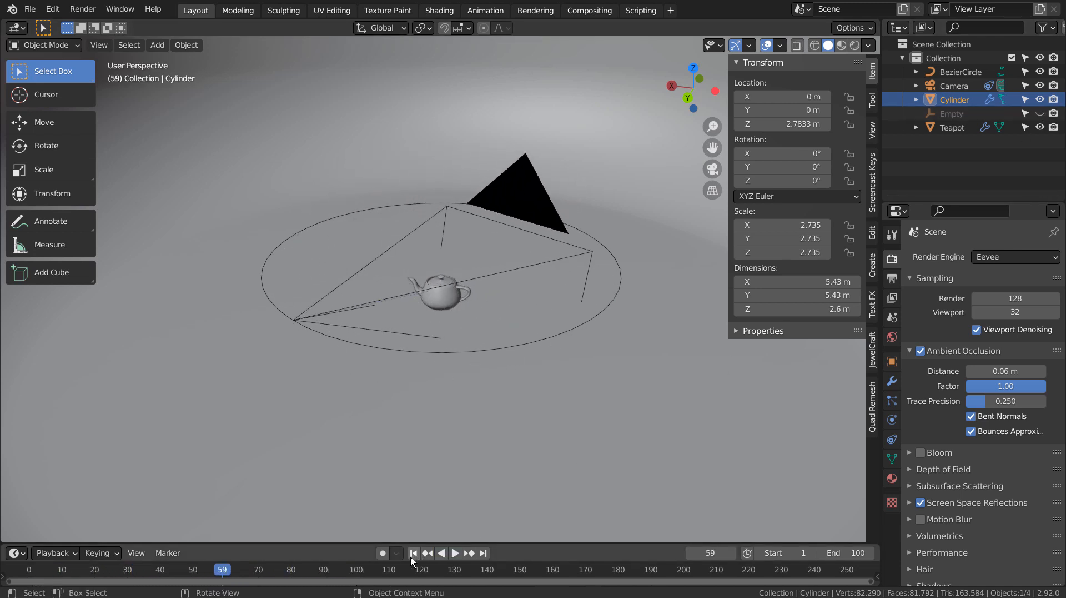
- Return to frame 1, pull back to see the whole bowl, and bring up the Add menu
{"action": "left_click", "coordinate": [413, 552]}
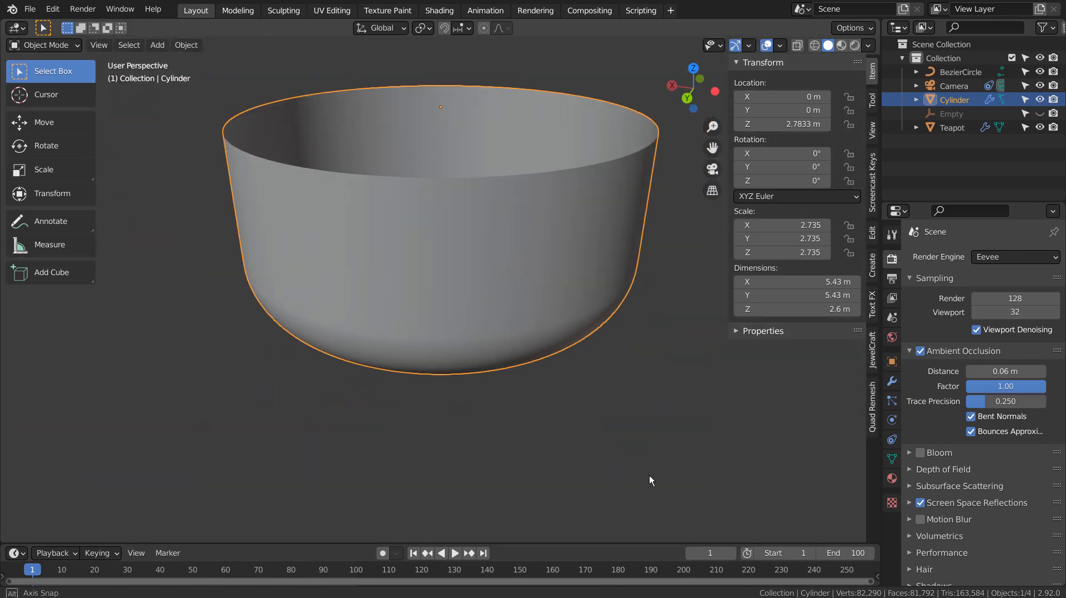
{"action": "left_click_drag", "start_coordinate": [649, 480], "coordinate": [500, 295]}
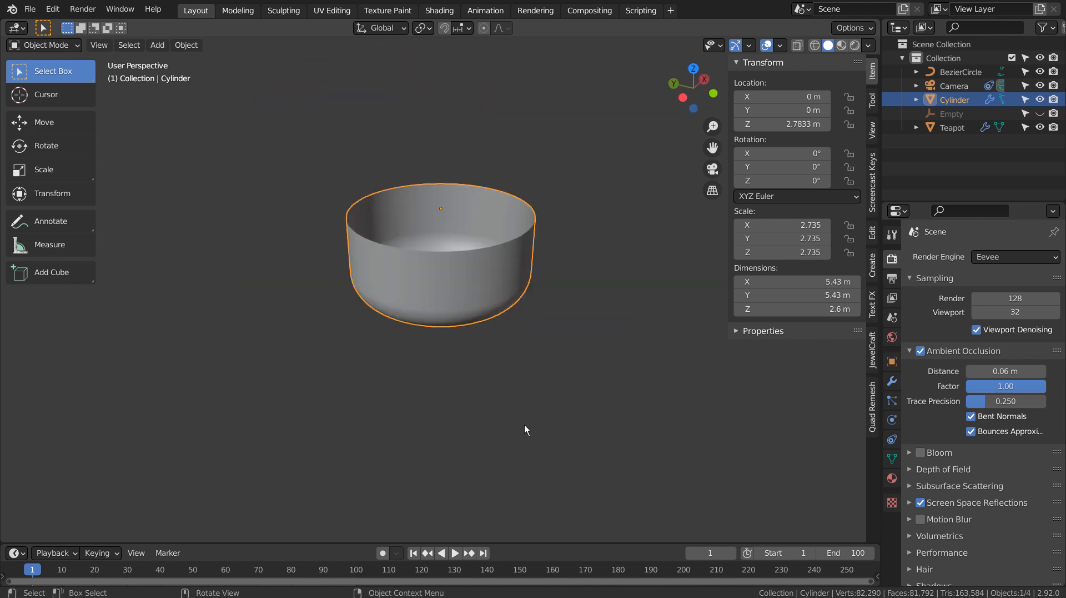
{"action": "left_click", "coordinate": [157, 44]}
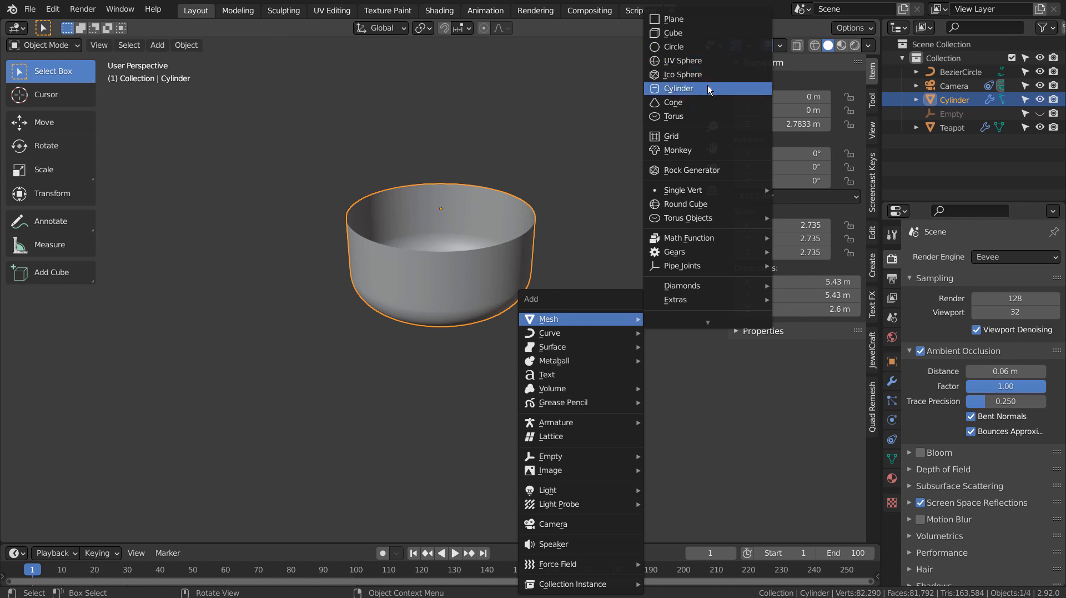
- Add a larger cylinder, scale it up, and shade it smooth as a curved bowl
{"action": "left_click", "coordinate": [678, 89]}
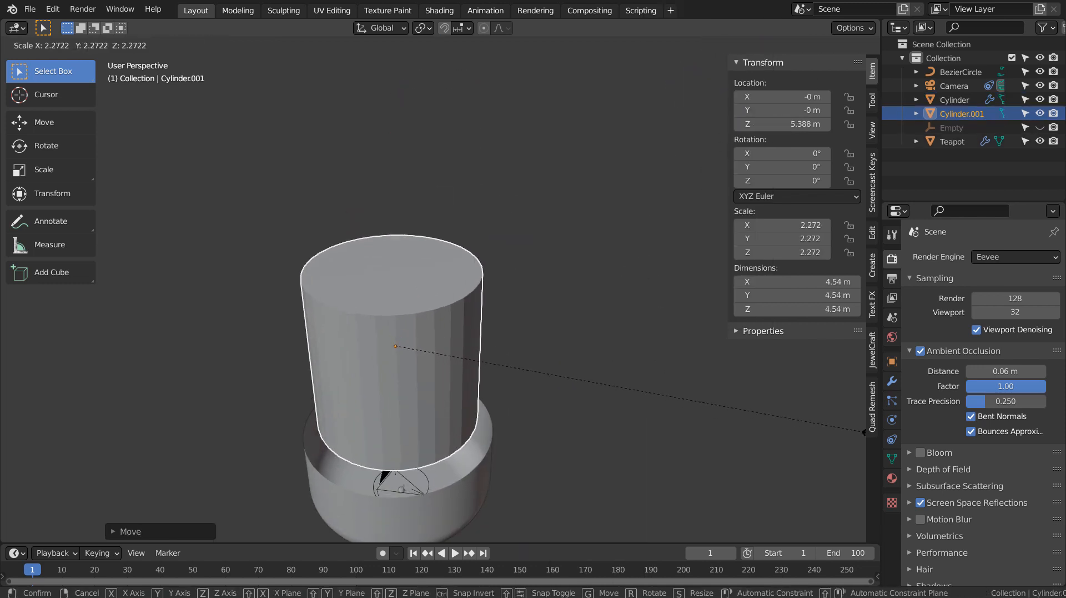
{"action": "key", "text": "Tab"}
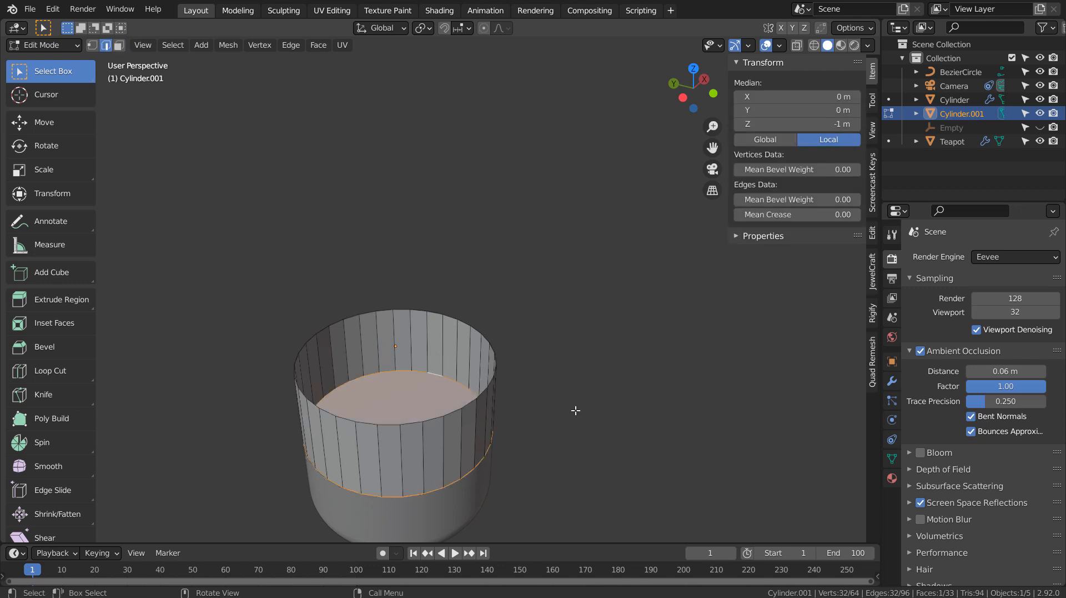
{"action": "left_click_drag", "start_coordinate": [397, 417], "coordinate": [616, 430]}
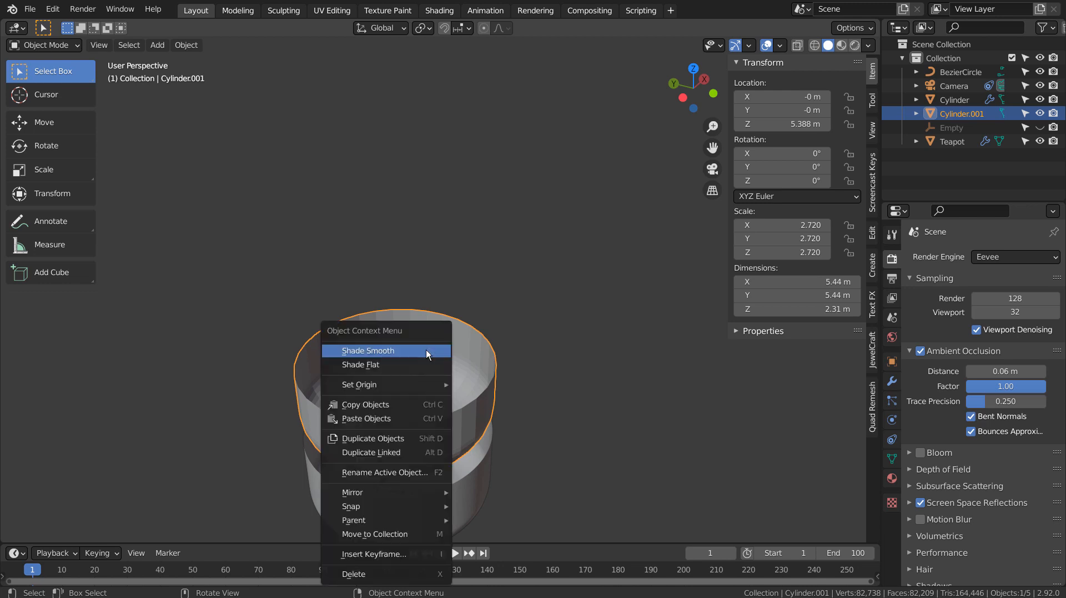
{"action": "left_click", "coordinate": [367, 350]}
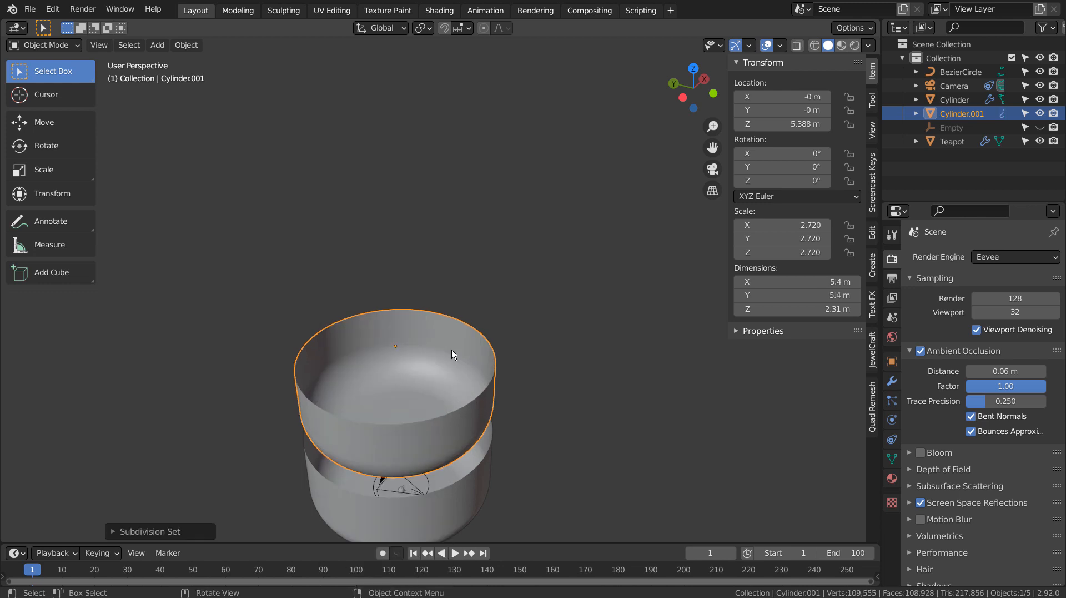
{"action": "left_click_drag", "start_coordinate": [453, 355], "coordinate": [563, 472]}
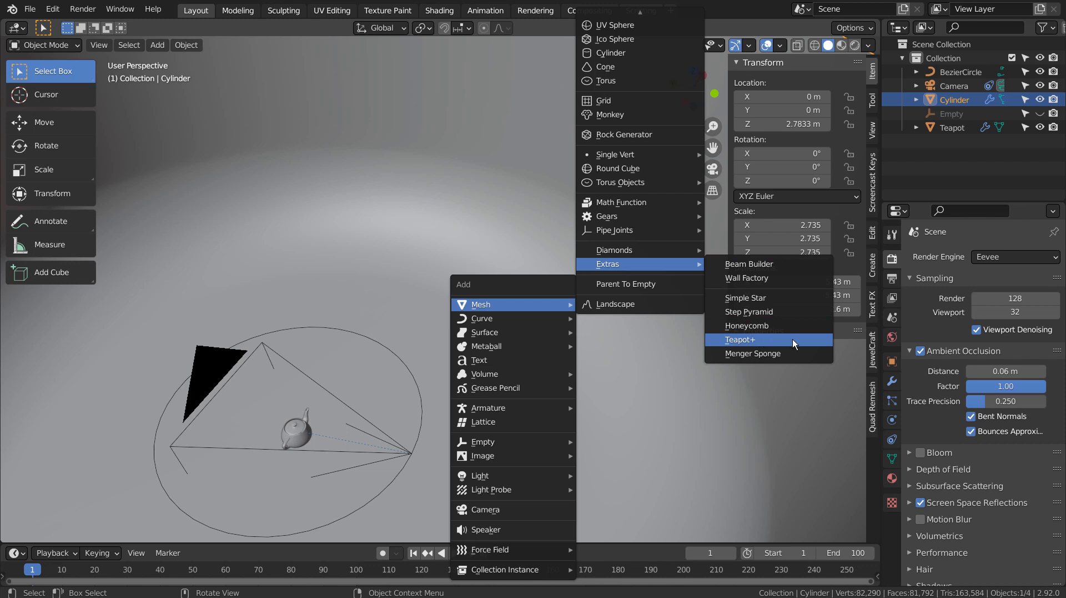
{"action": "mouse_move", "coordinate": [740, 339]}
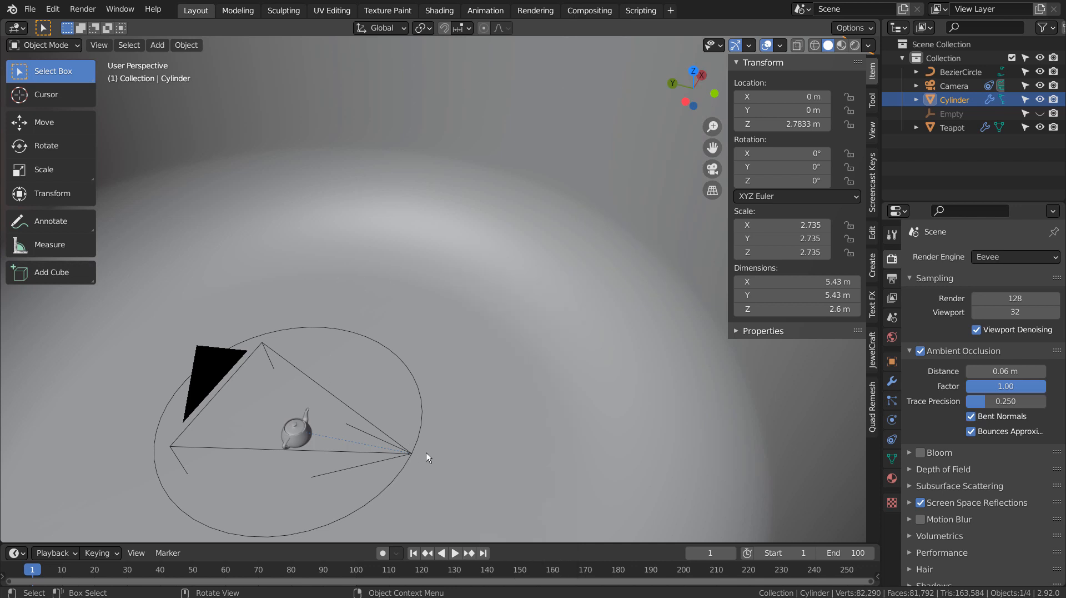
{"action": "left_click", "coordinate": [156, 45]}
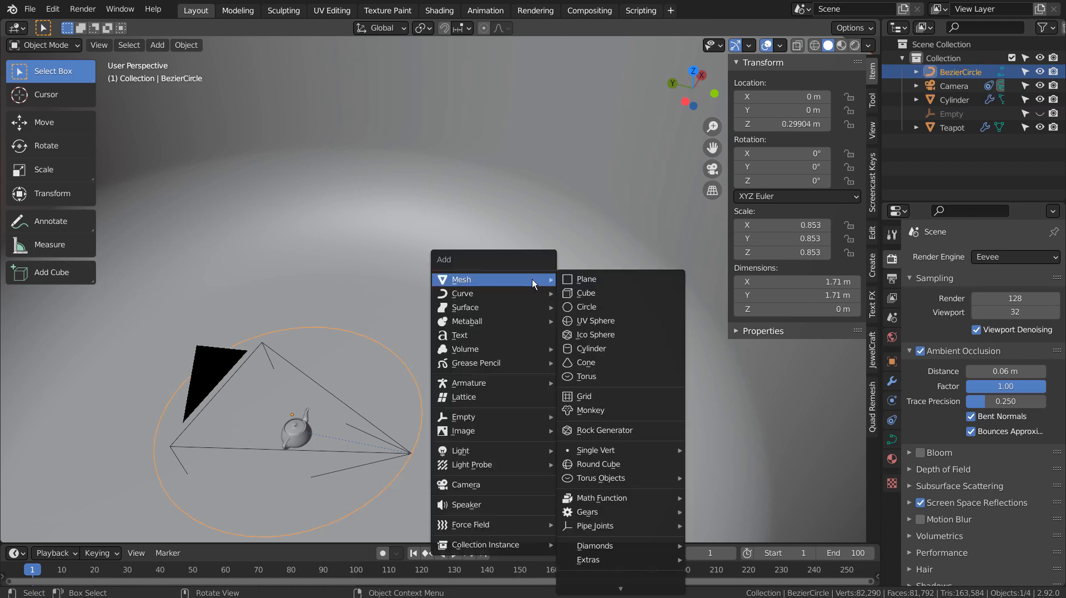
{"action": "mouse_move", "coordinate": [462, 293]}
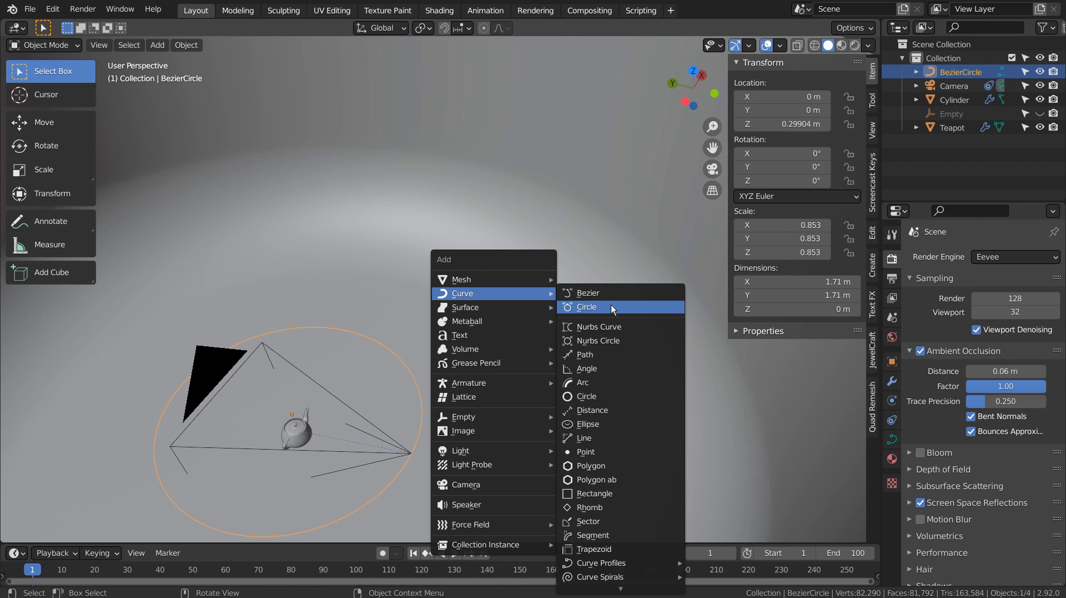
{"action": "mouse_move", "coordinate": [611, 307]}
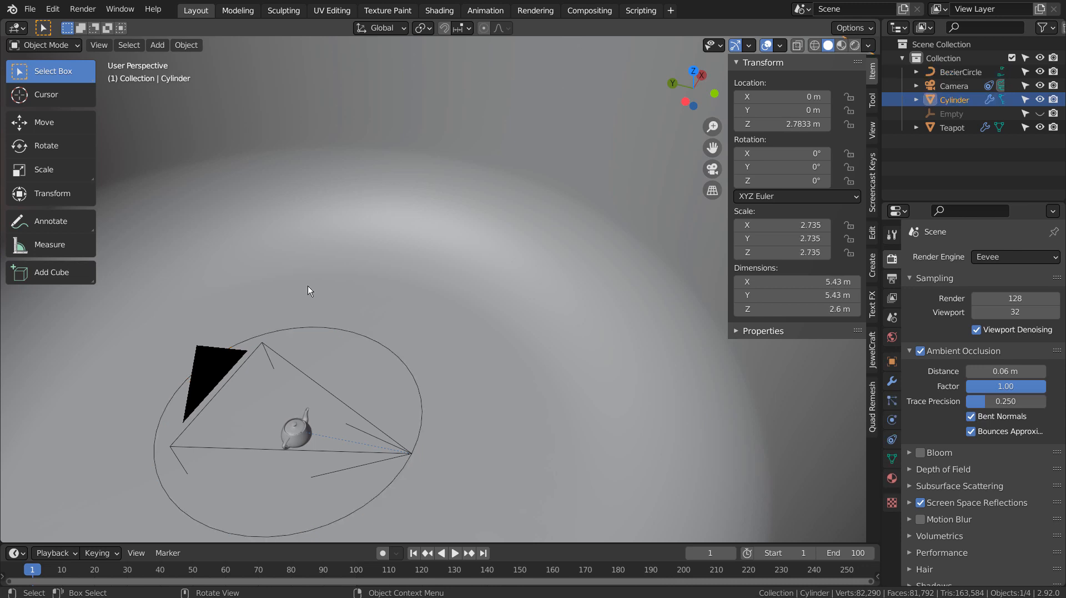
- Select the camera and list its constraint types (Follow Path, Track To)
{"action": "left_click", "coordinate": [398, 450]}
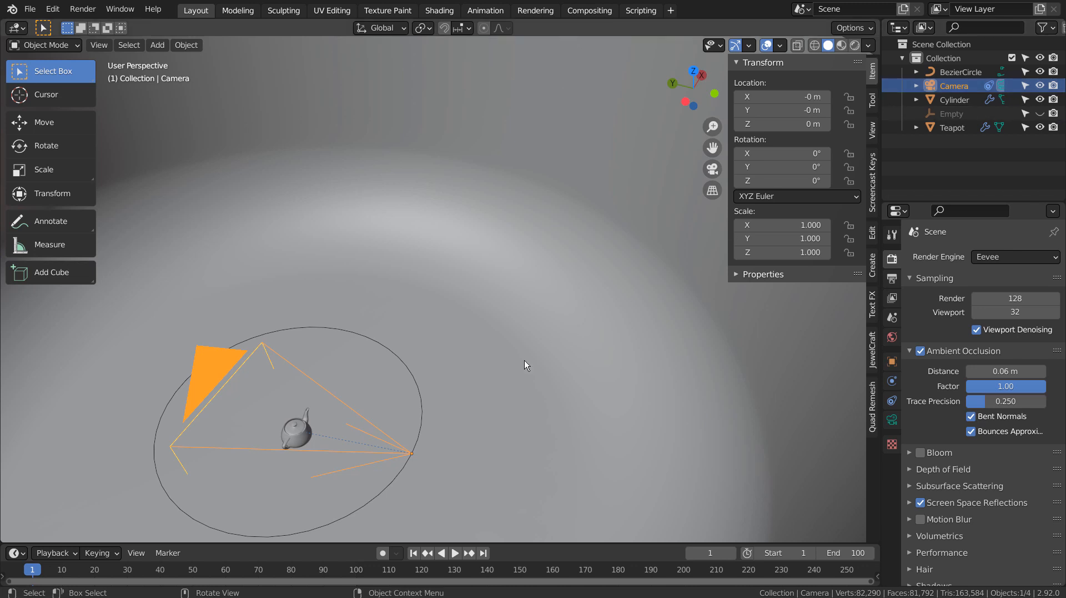
{"action": "mouse_move", "coordinate": [830, 388]}
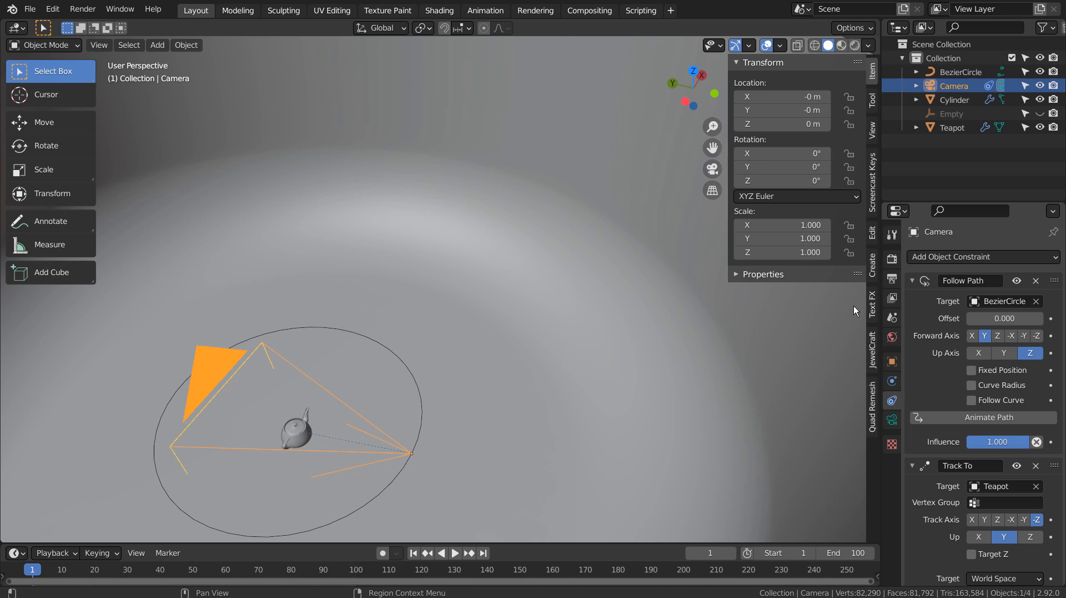
{"action": "left_click", "coordinate": [981, 256]}
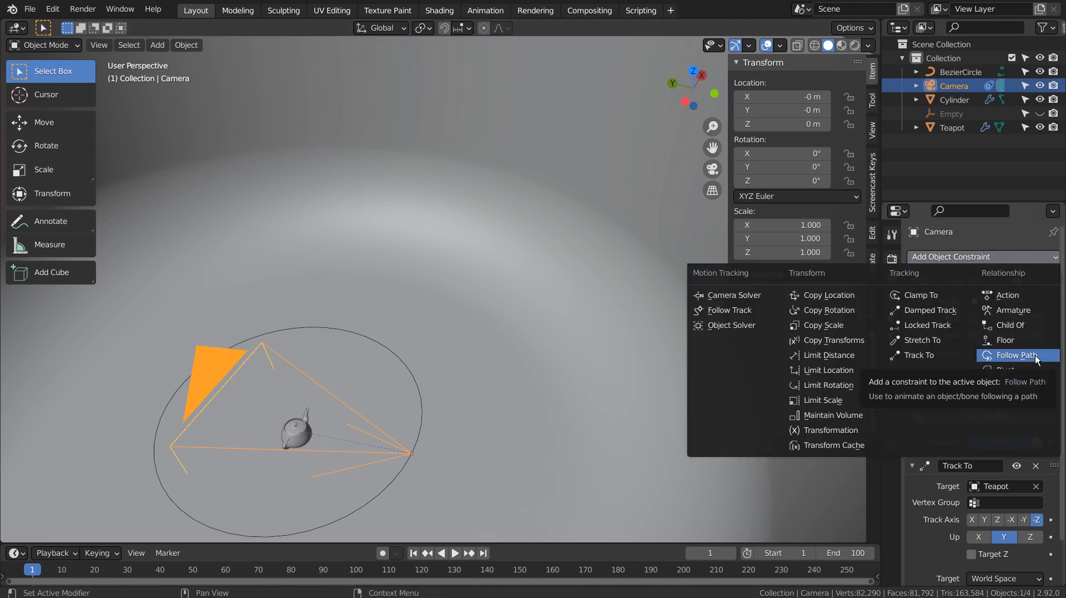
{"action": "mouse_move", "coordinate": [920, 354]}
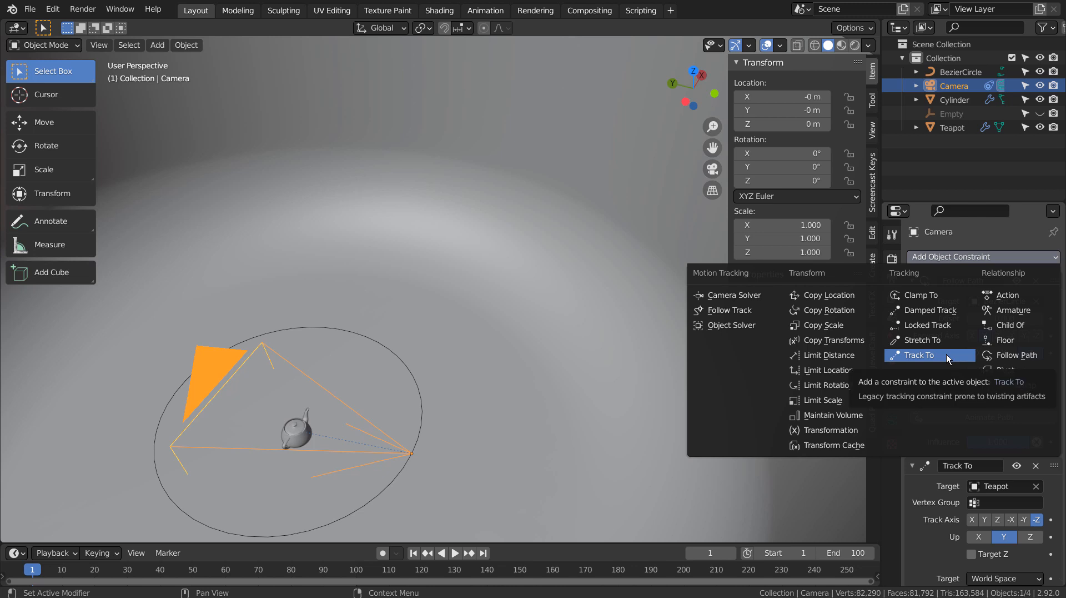
{"action": "mouse_move", "coordinate": [943, 475]}
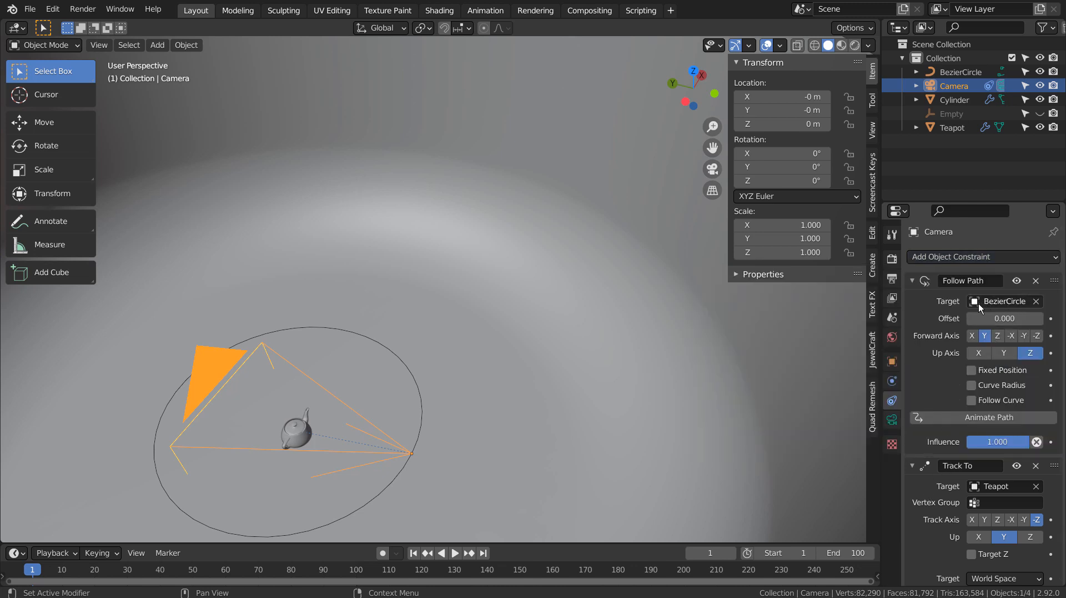
{"action": "mouse_move", "coordinate": [1004, 301]}
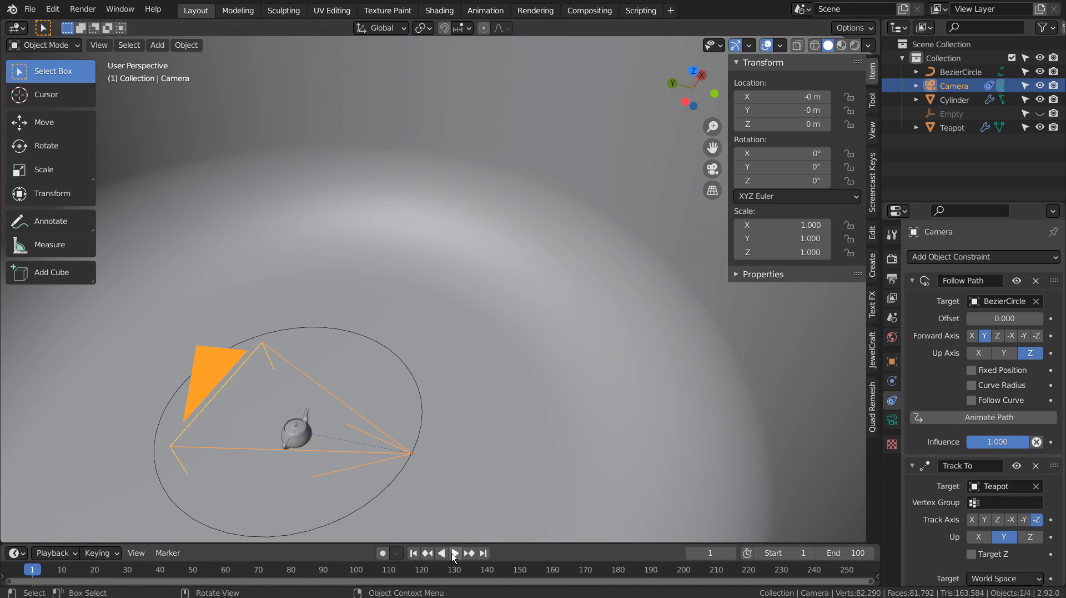
- Play the orbit in rendered camera view and show the viewport shading options
{"action": "left_click", "coordinate": [454, 551]}
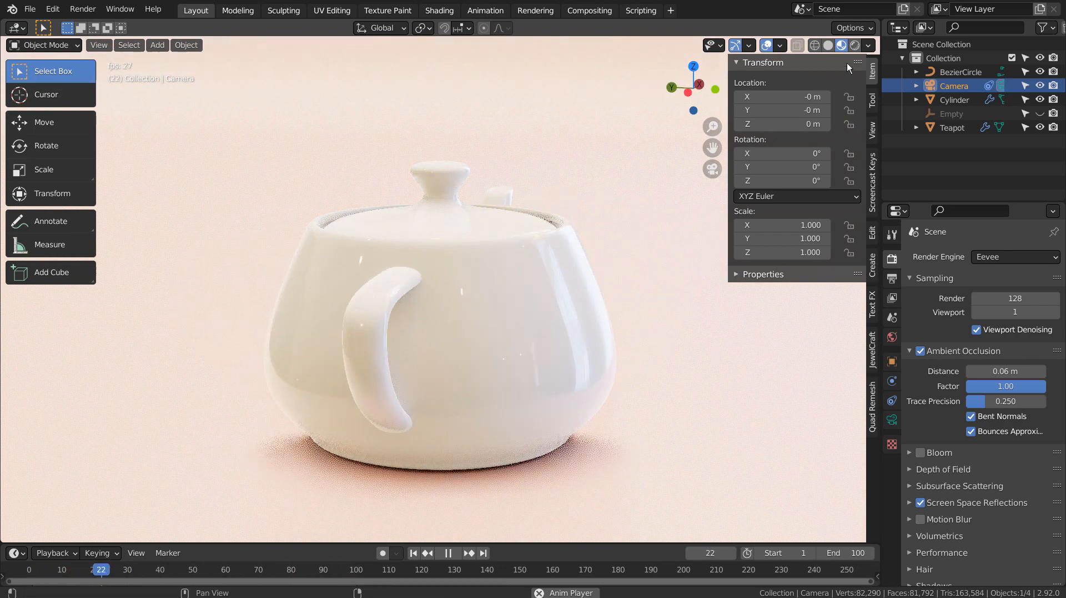
{"action": "left_click", "coordinate": [869, 45]}
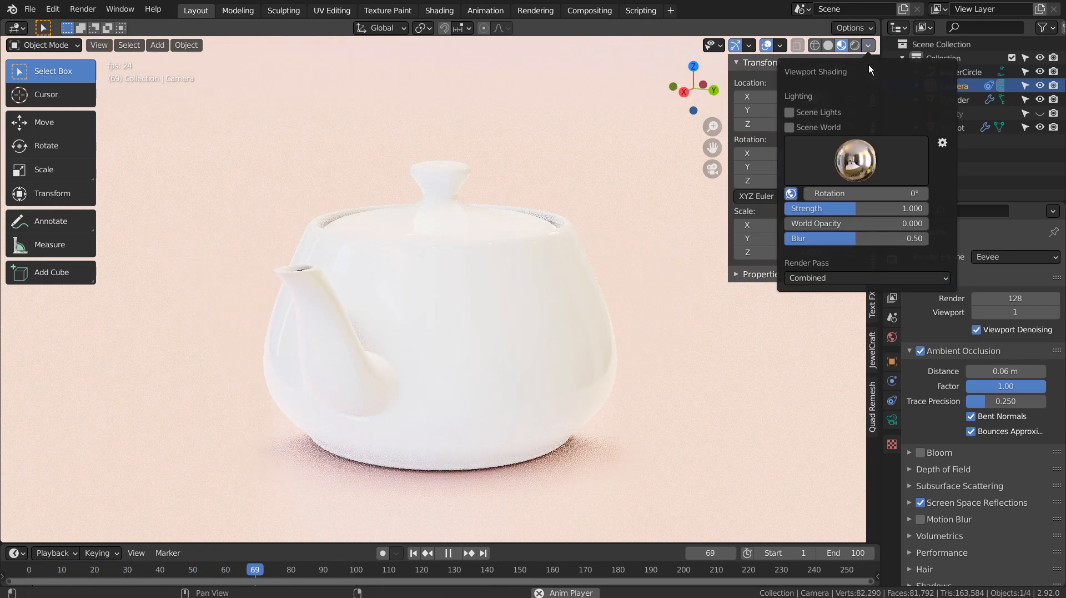